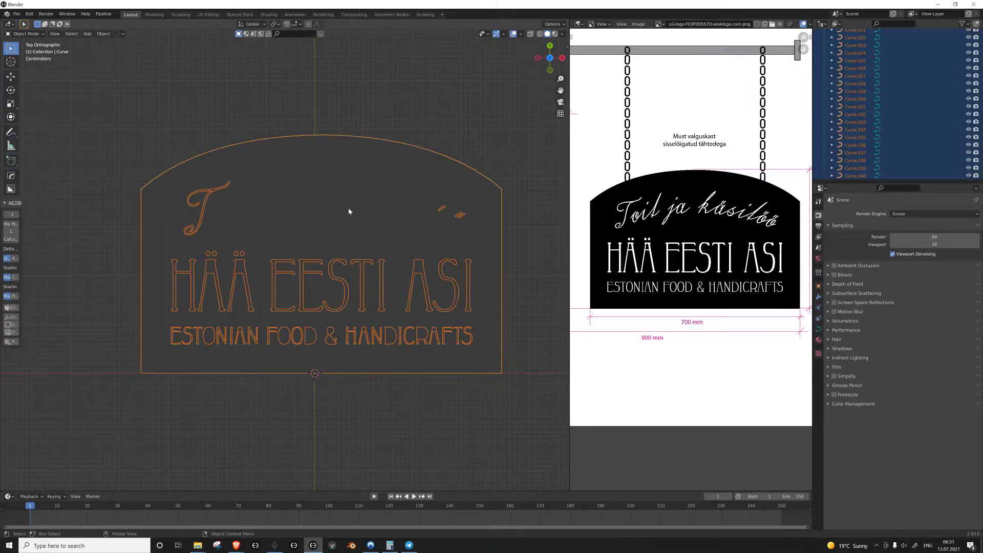
{"action": "mouse_move", "coordinate": [282, 234]}
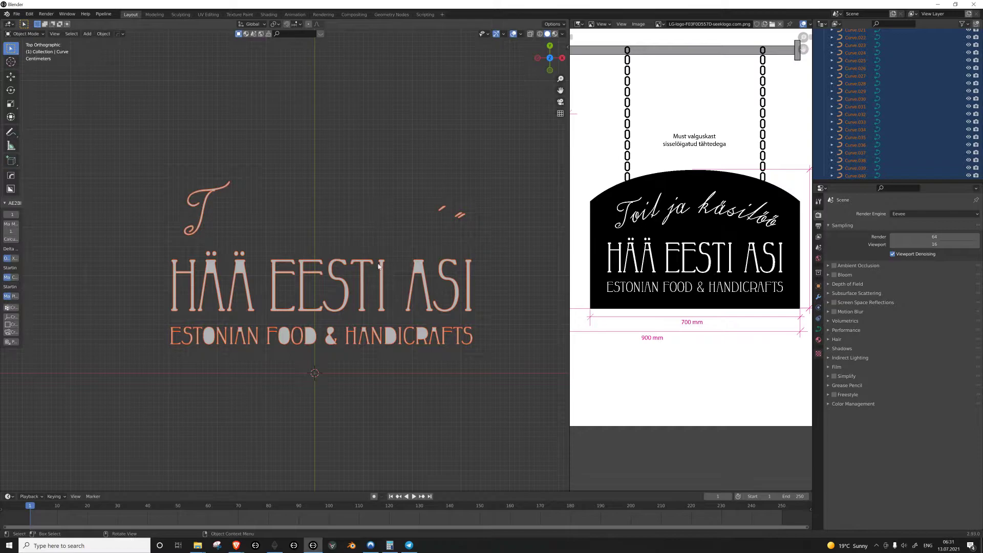
{"action": "mouse_move", "coordinate": [344, 260]}
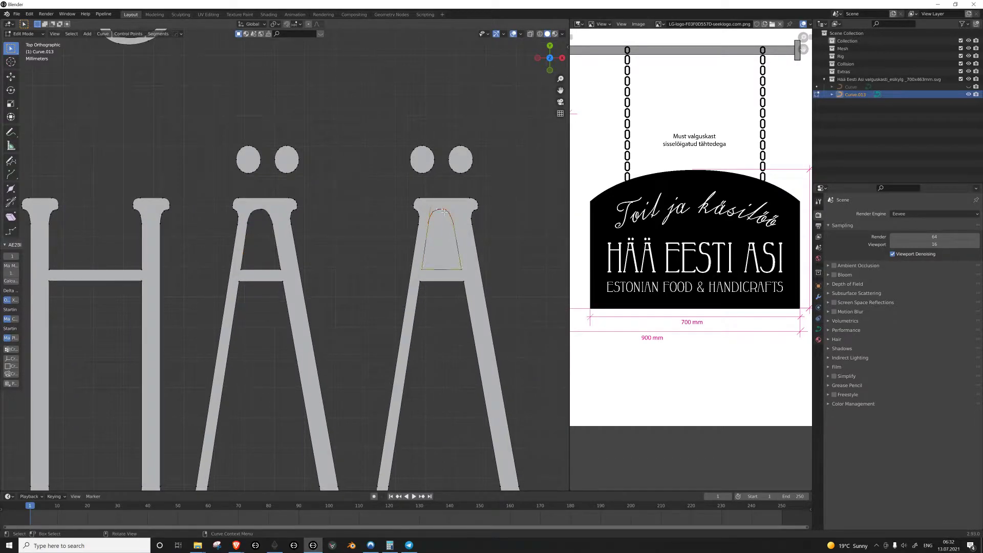
Step: Zoom the view onto the joined lettering curve in Edit Mode
{"action": "scroll", "scroll_direction": "down", "scroll_amount": 3}
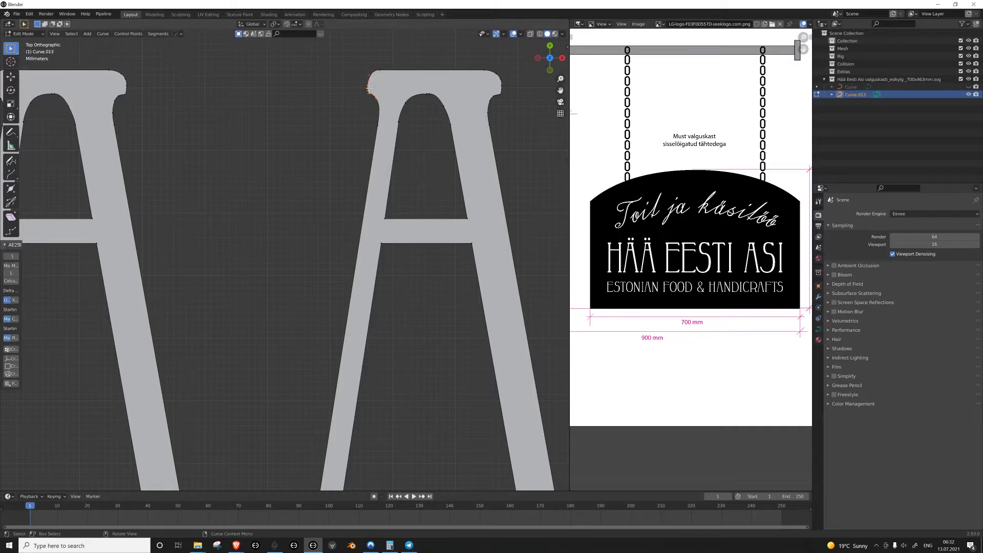
Step: Subdivide the Ä's top serif segment and move the new point to reshape it
{"action": "right_click", "coordinate": [370, 88]}
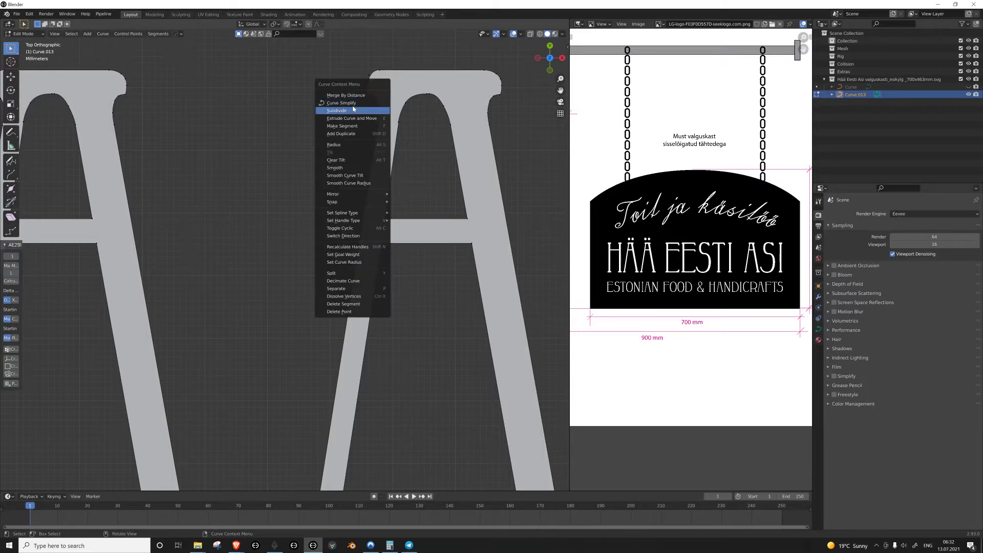
{"action": "left_click", "coordinate": [337, 111]}
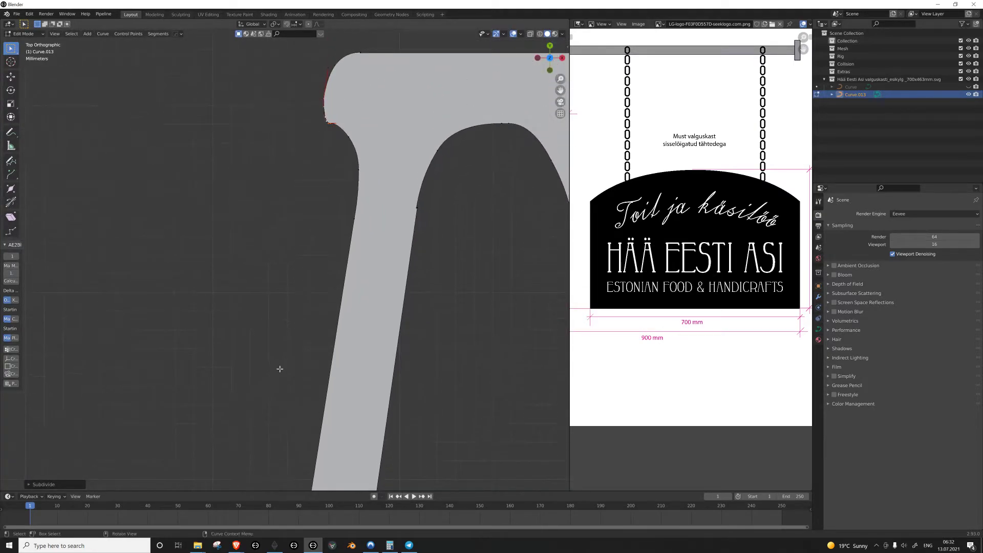
{"action": "key", "text": "g"}
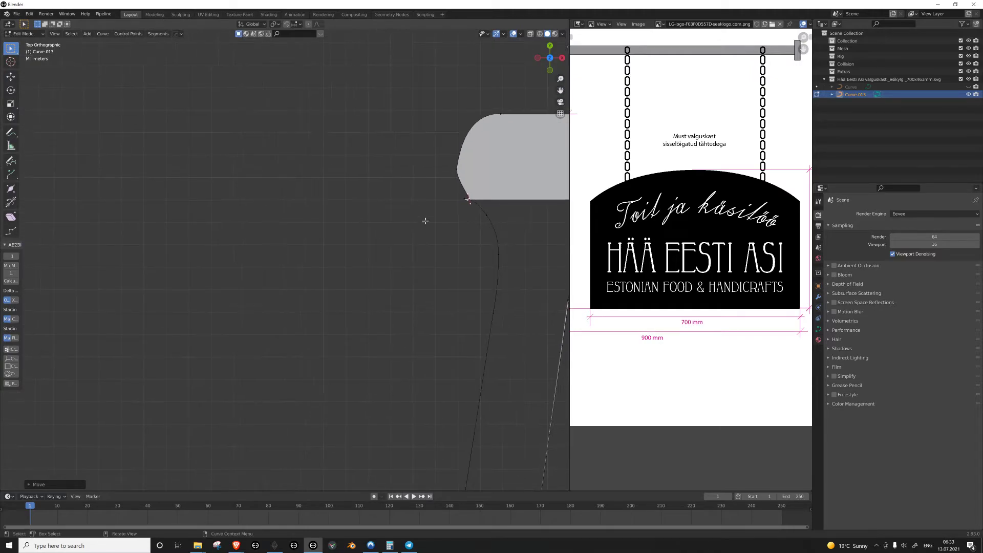
Step: Leave point editing to check the sign, then return to Edit Mode
{"action": "key", "text": "g"}
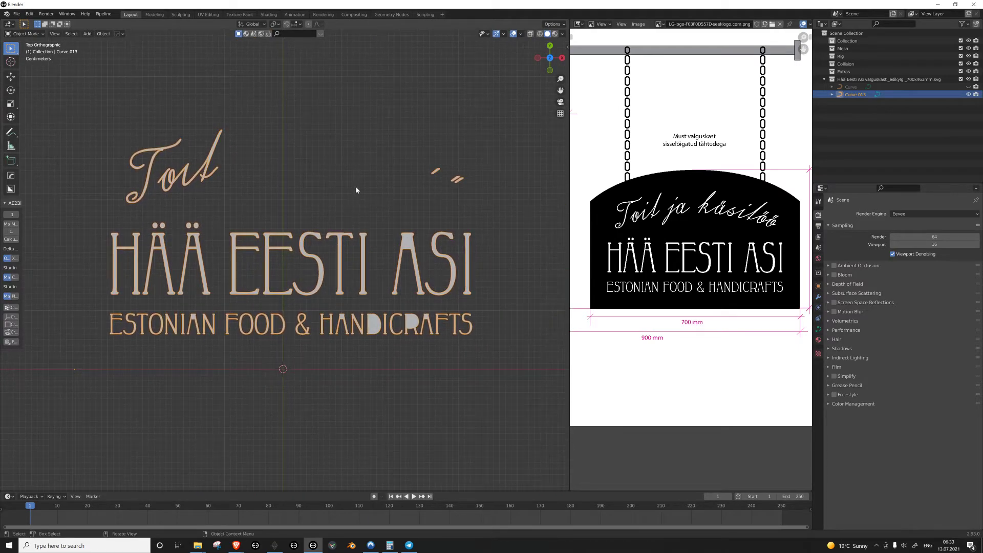
{"action": "key", "text": "Tab"}
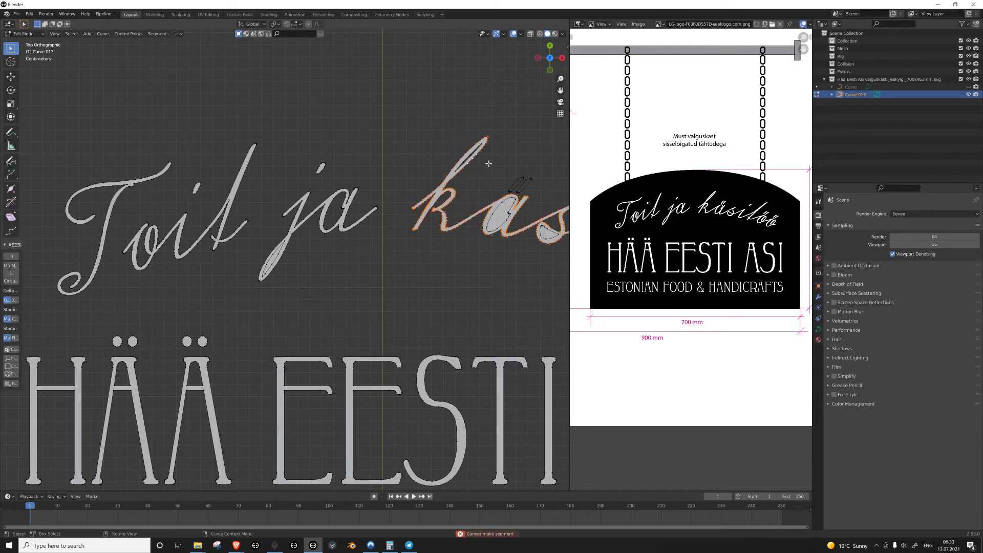
Step: Show the curve's Geometry settings, with extrude and bevel at 0 m
{"action": "scroll", "scroll_direction": "down", "scroll_amount": 3}
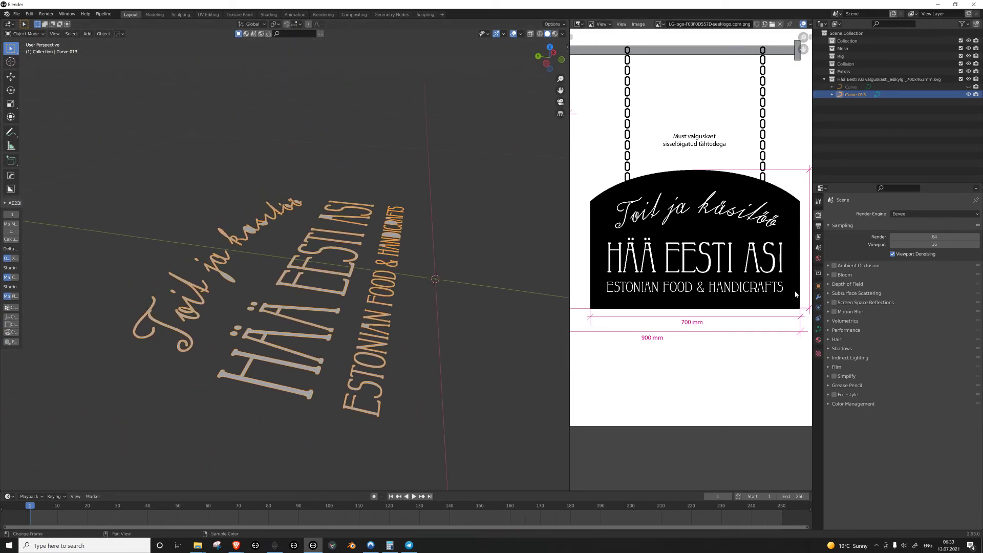
{"action": "left_click", "coordinate": [818, 272]}
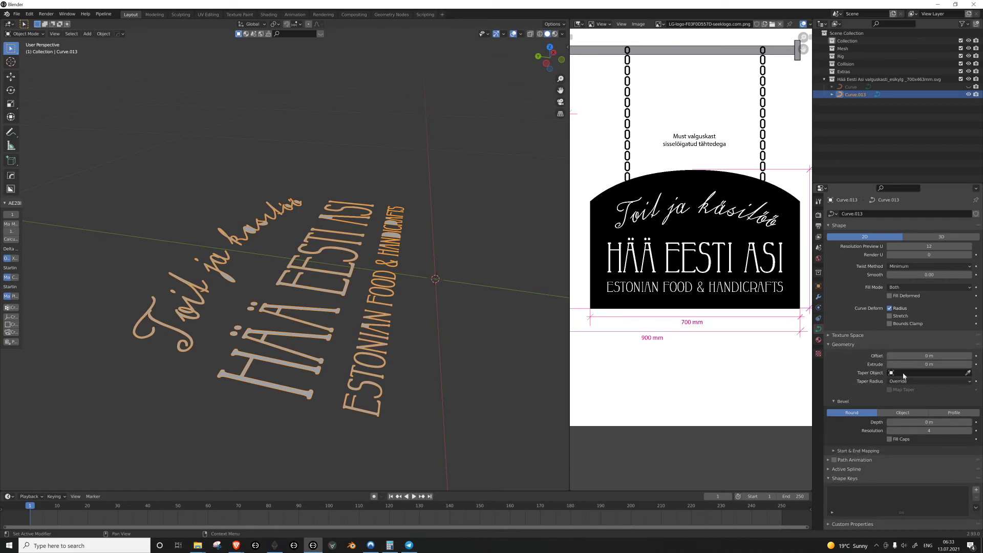